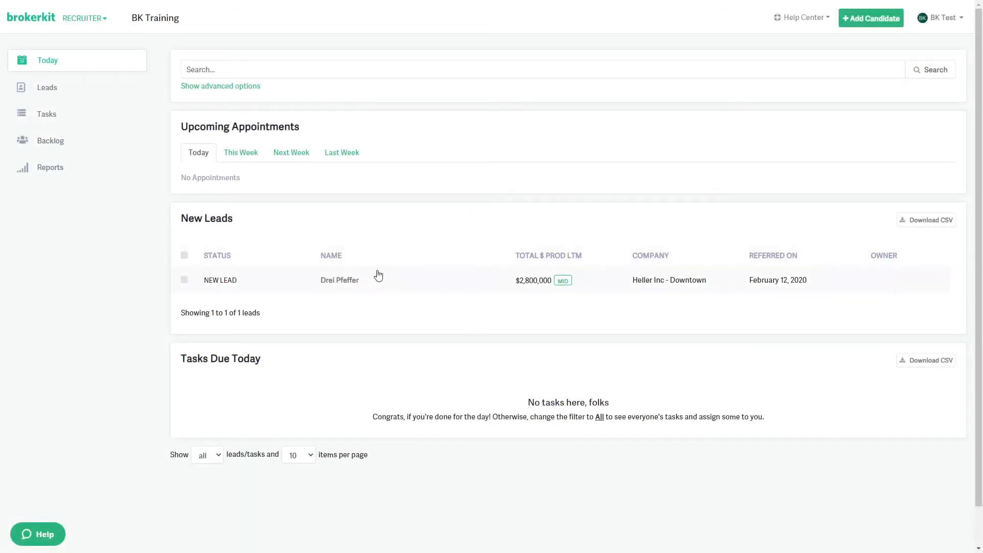
pyautogui.click(339, 279)
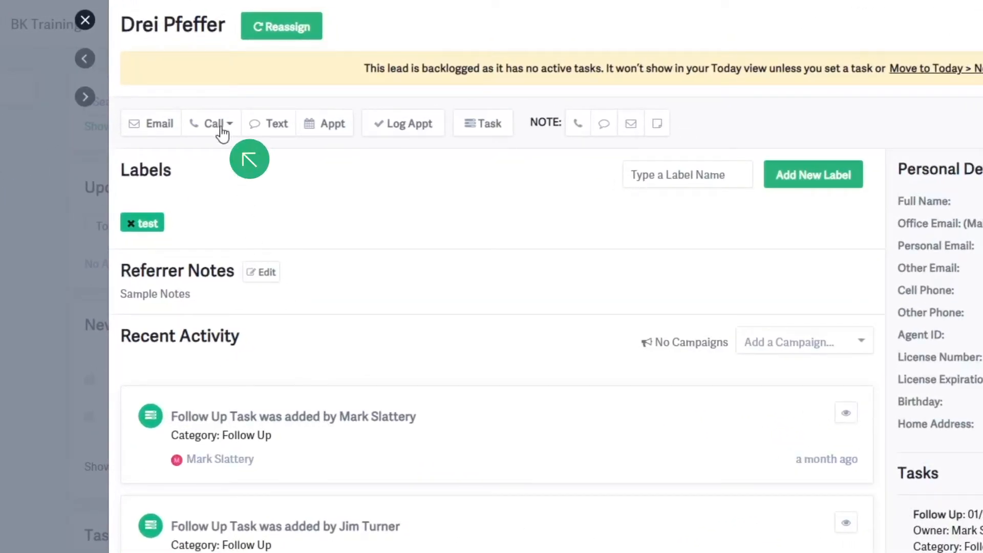
pyautogui.click(210, 122)
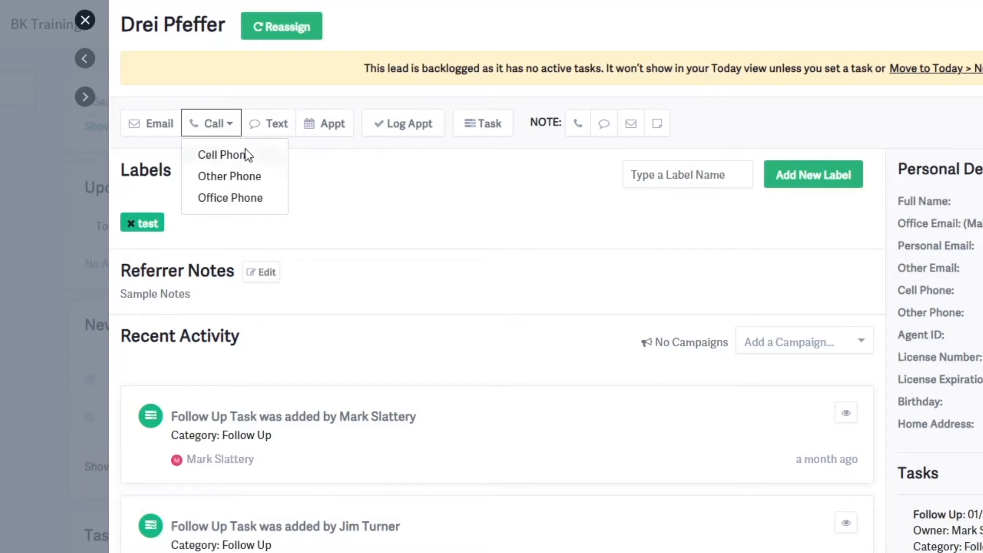
pyautogui.click(221, 155)
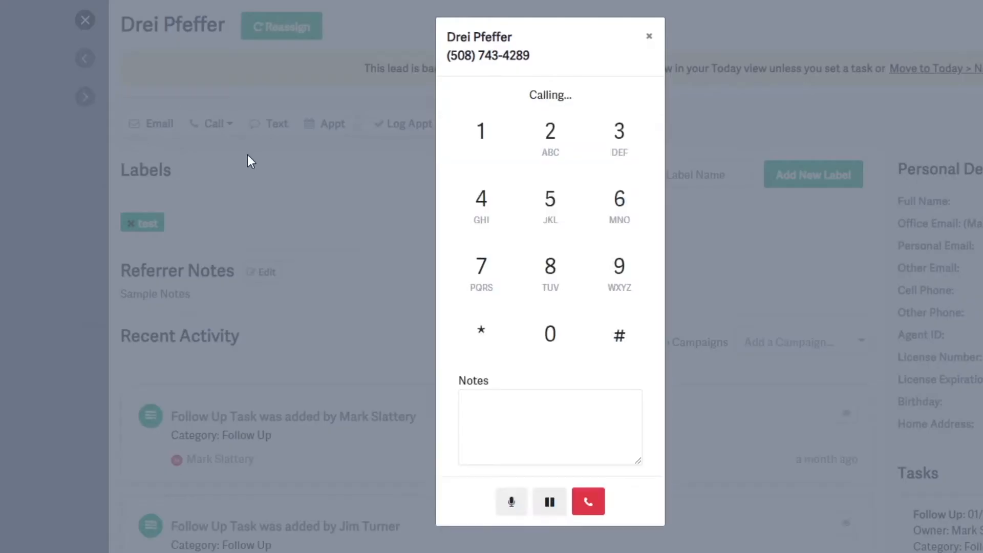
pyautogui.moveTo(655, 172)
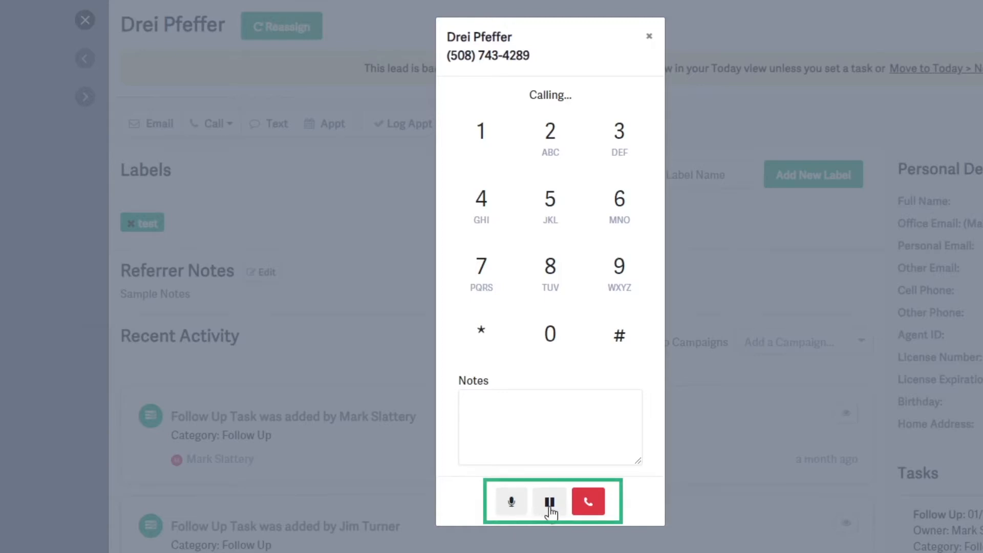
pyautogui.click(550, 427)
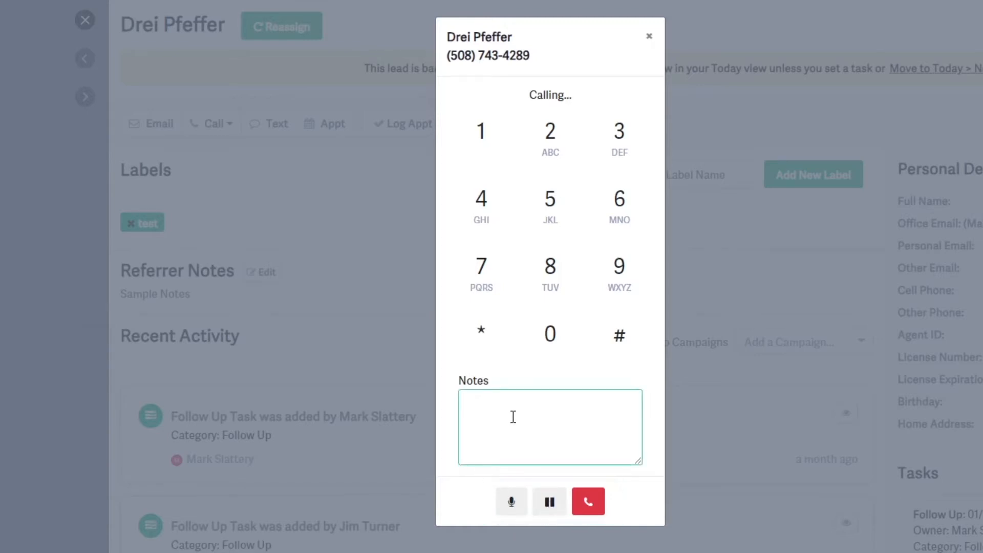
pyautogui.click(549, 426)
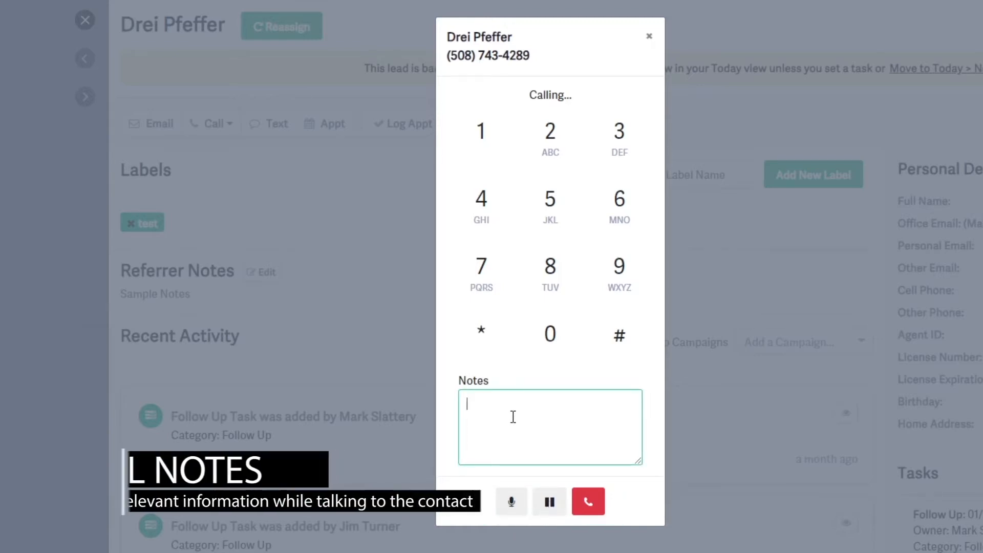
pyautogui.write('Notes here')
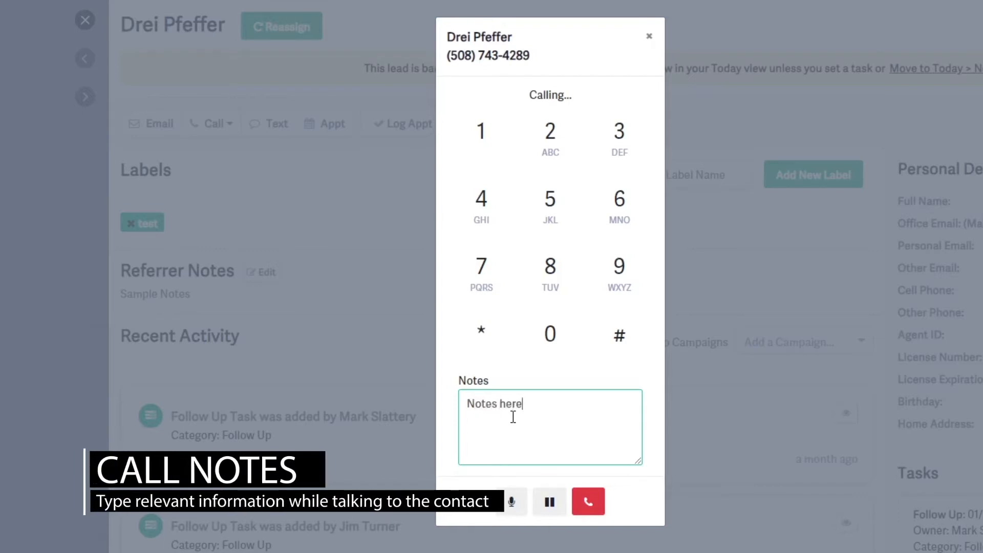
pyautogui.write('.')
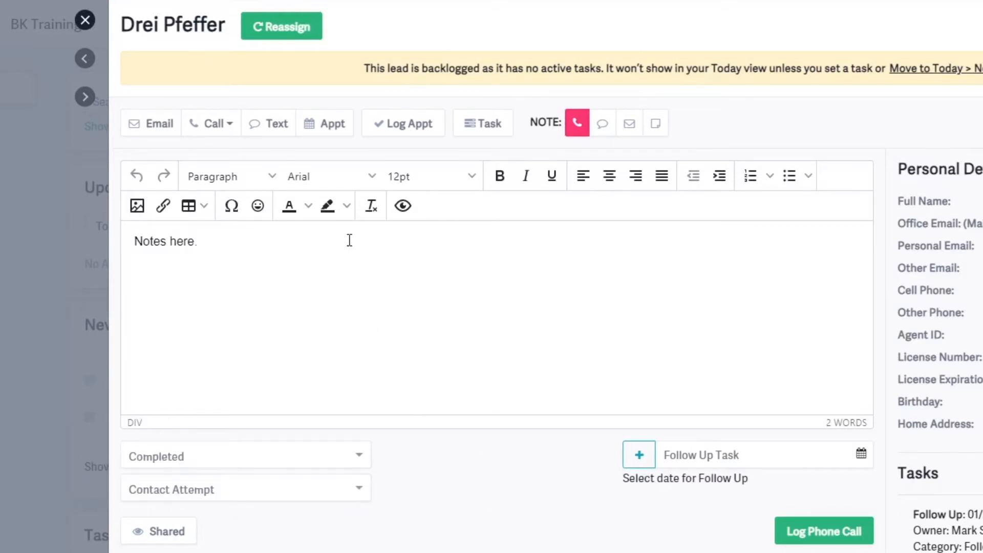
pyautogui.click(197, 241)
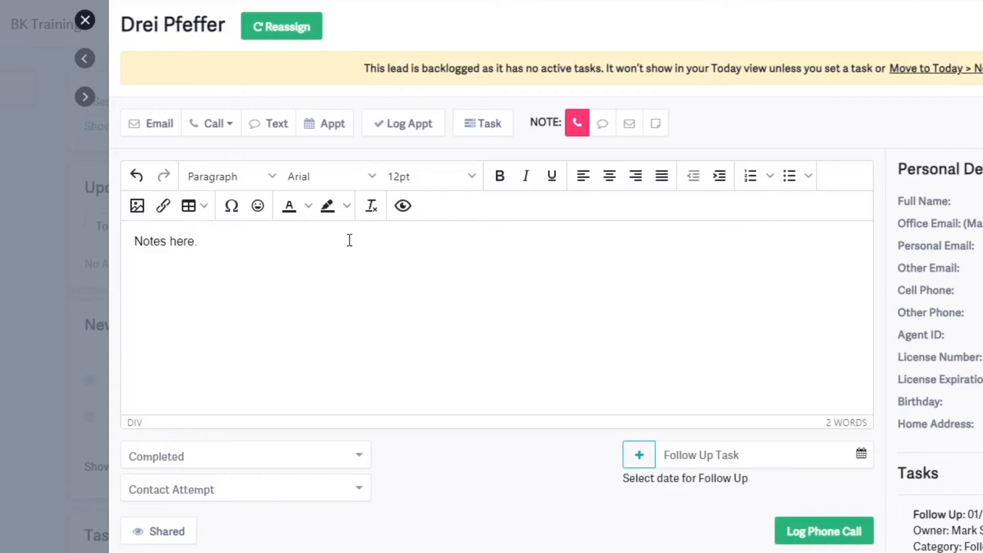
pyautogui.scroll(-3)
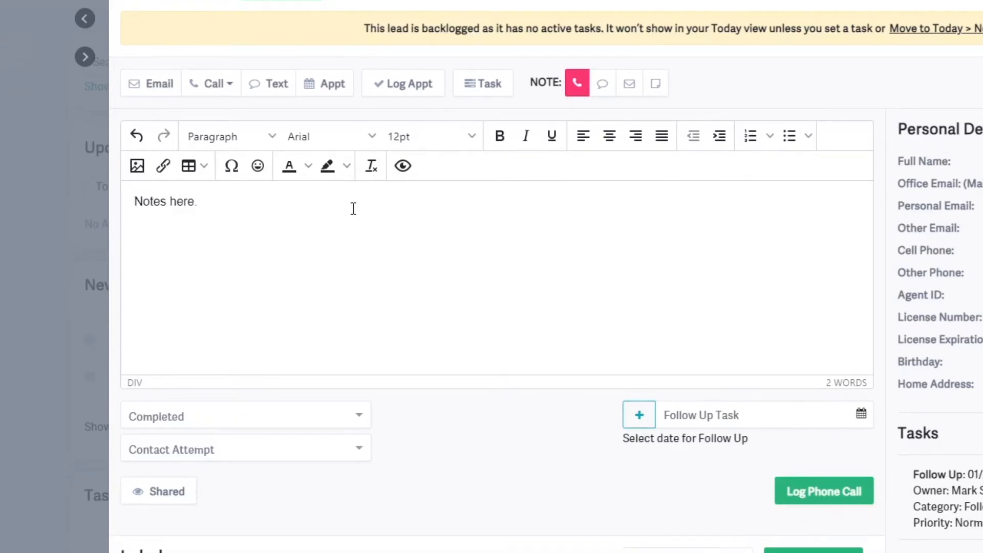
pyautogui.click(245, 416)
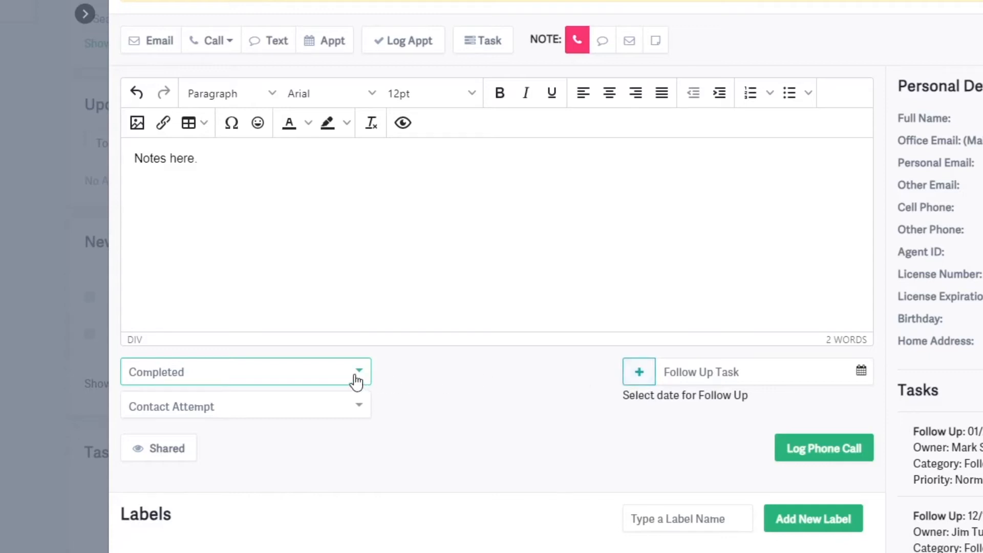
pyautogui.click(245, 372)
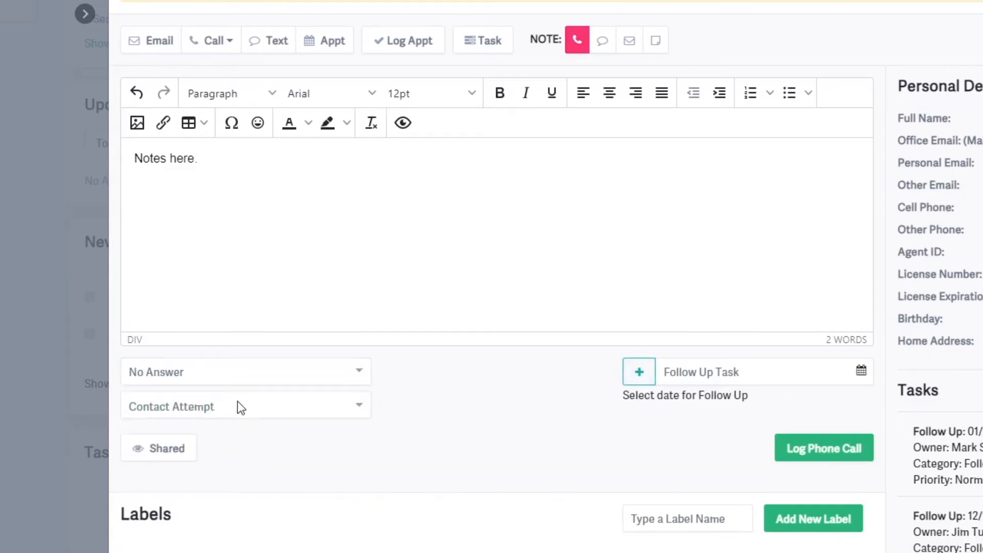
pyautogui.click(824, 447)
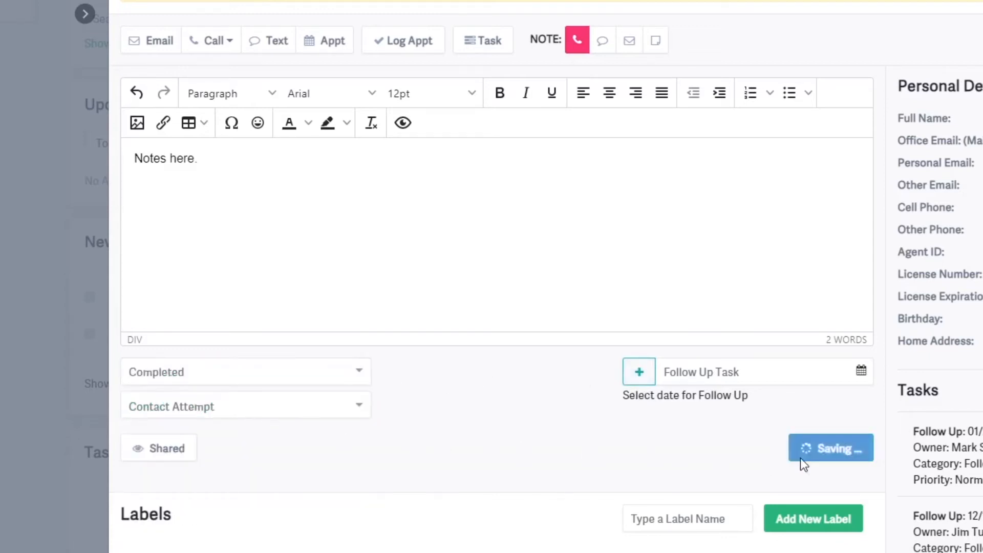
pyautogui.click(831, 447)
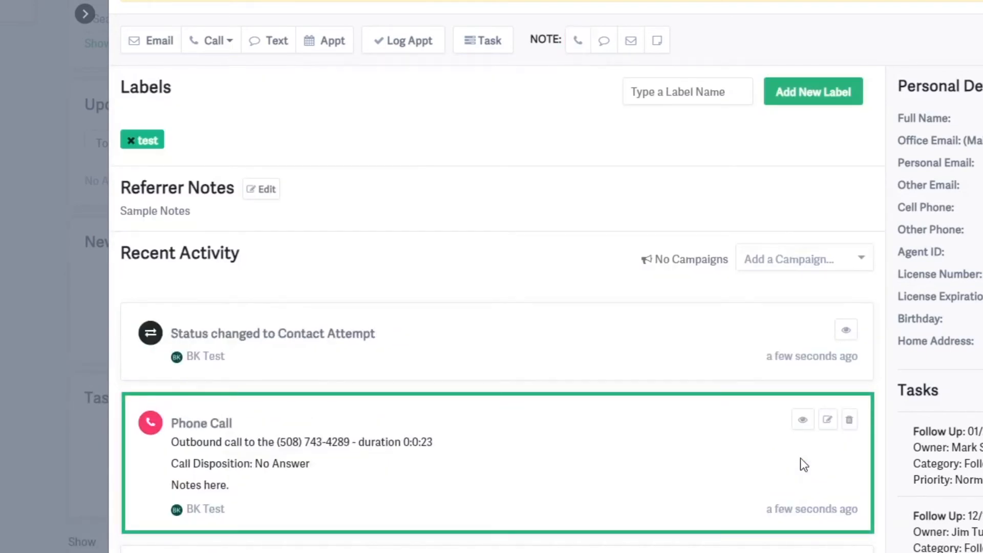
pyautogui.moveTo(740, 466)
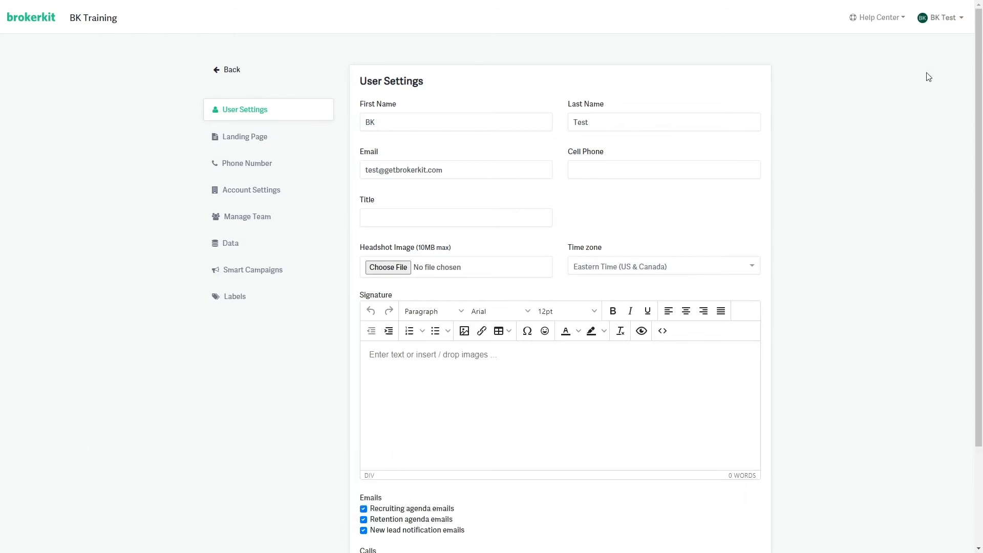
# Step: Enable Record calls, save the user settings, and go to phone number settings via the account menu
pyautogui.scroll(-3)
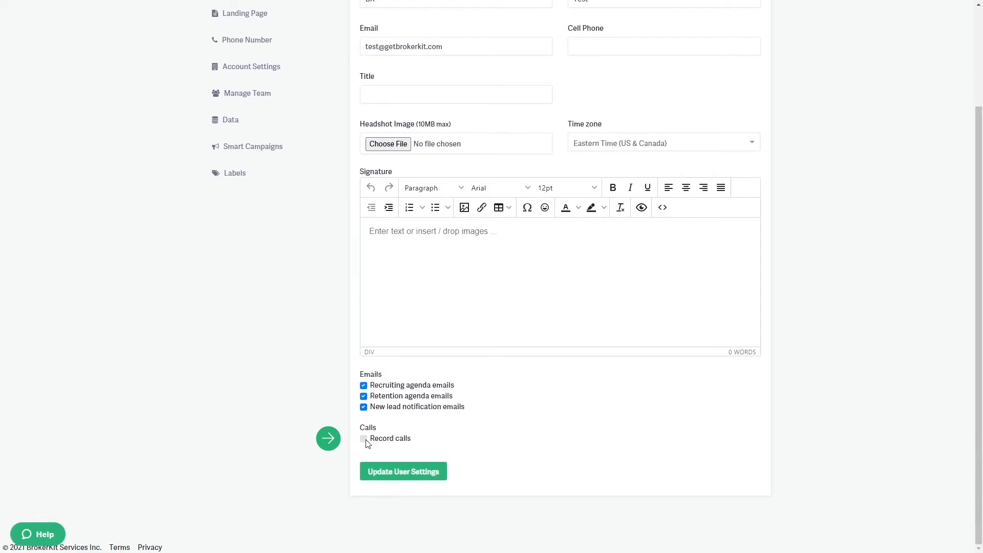
pyautogui.click(363, 439)
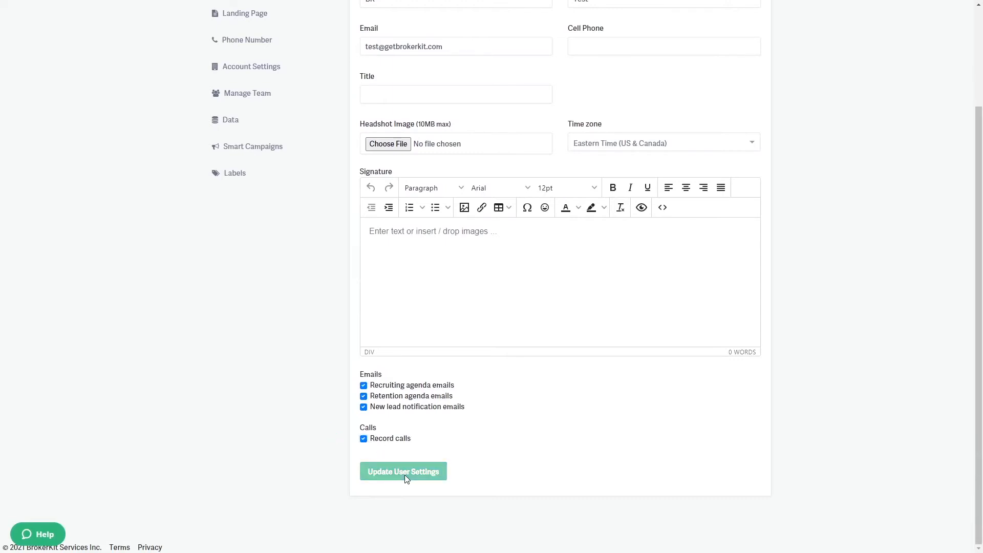
pyautogui.click(403, 472)
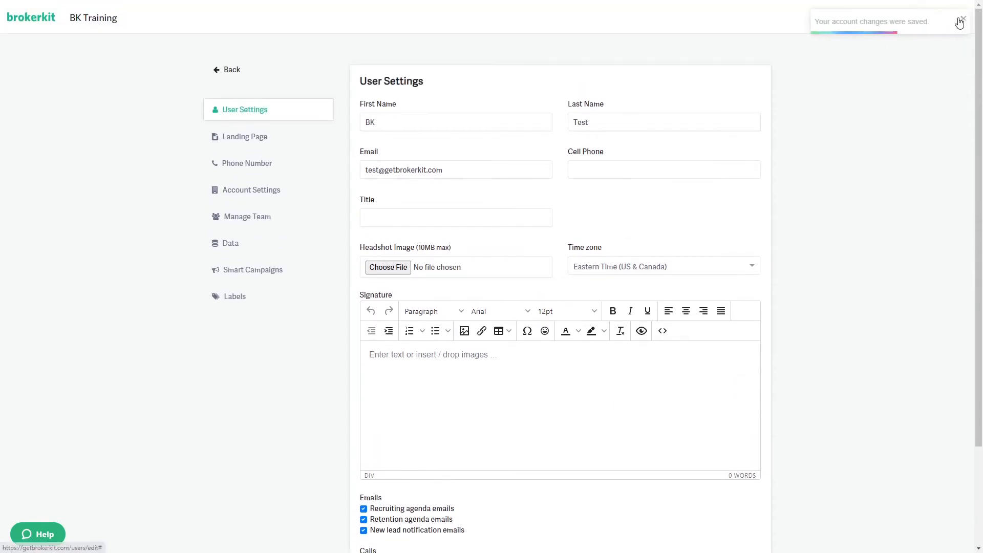
pyautogui.click(940, 16)
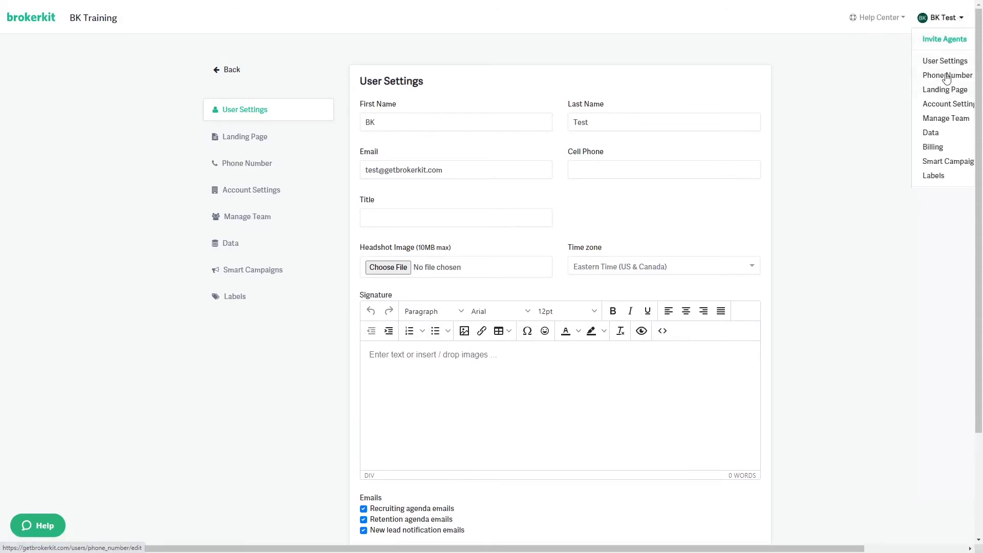
pyautogui.click(947, 76)
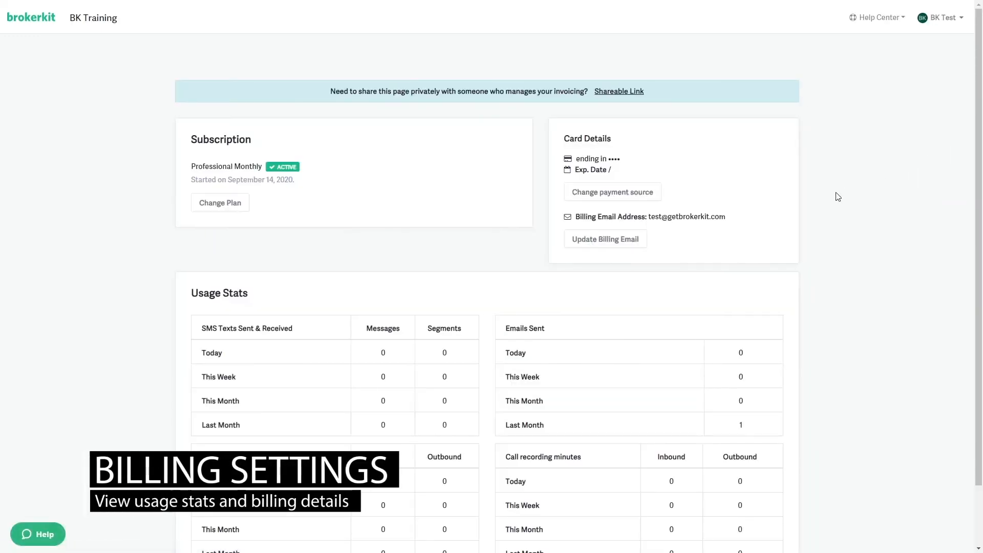
pyautogui.scroll(-3)
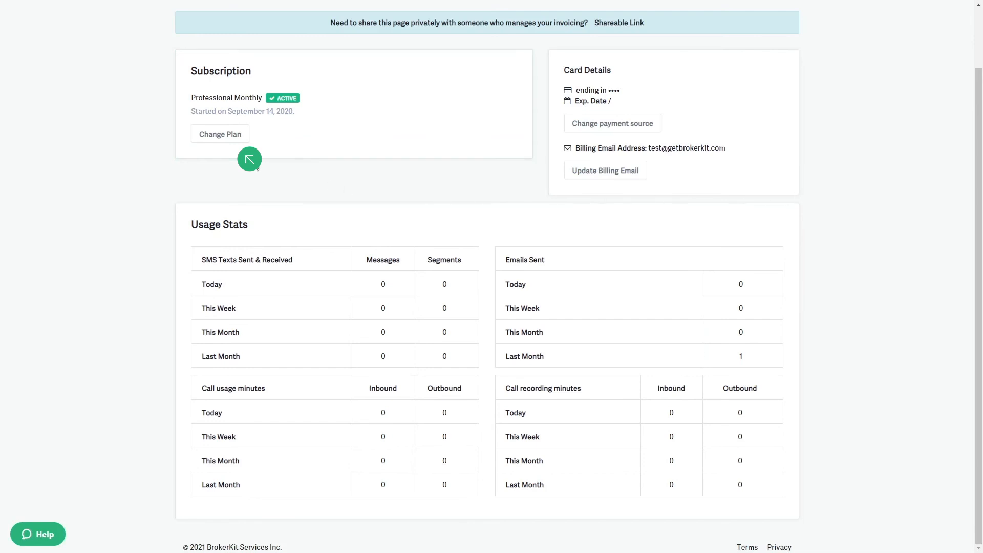
# Step: Browse the annual Professional, Growth and Expansion plans, then show the Help Center menu
pyautogui.click(220, 134)
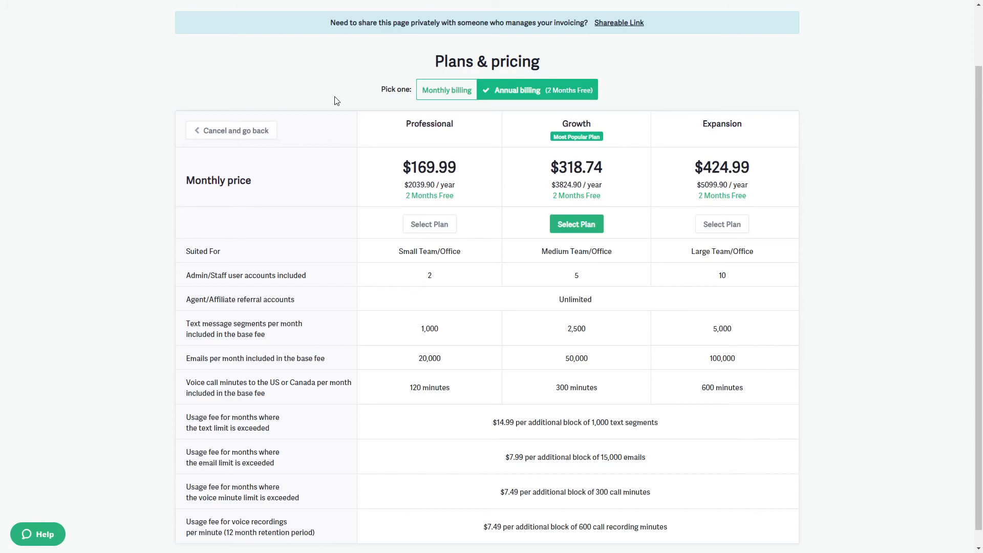
pyautogui.scroll(-3)
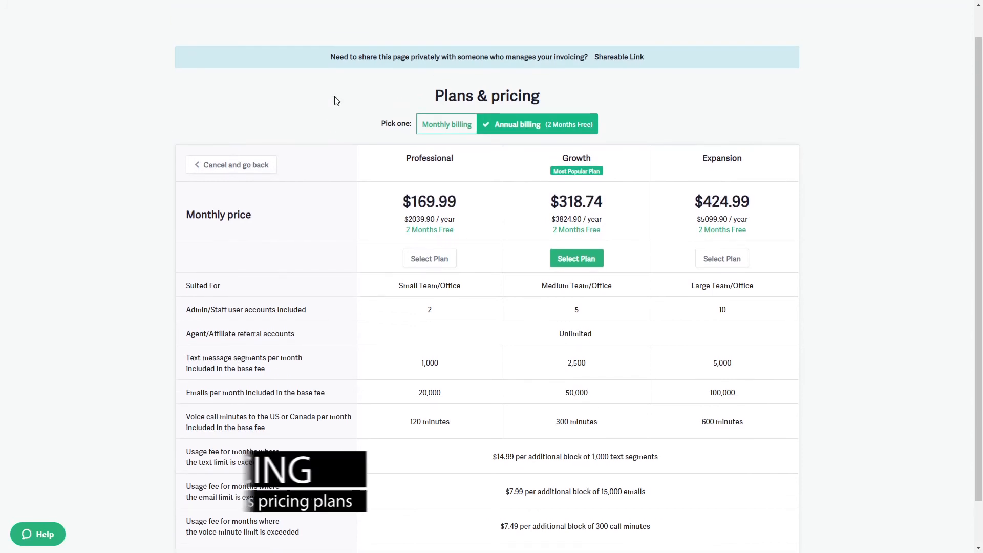
pyautogui.scroll(-3)
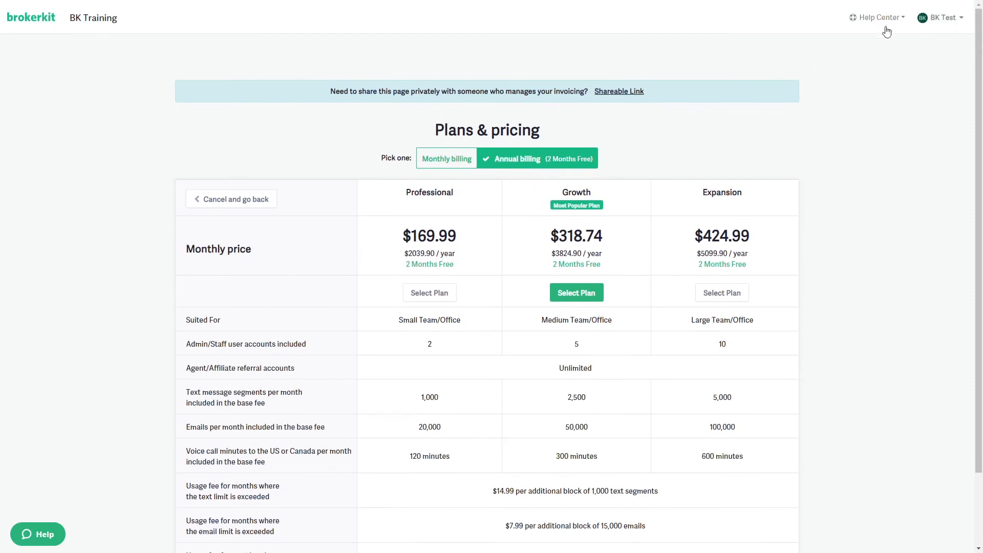
pyautogui.click(877, 17)
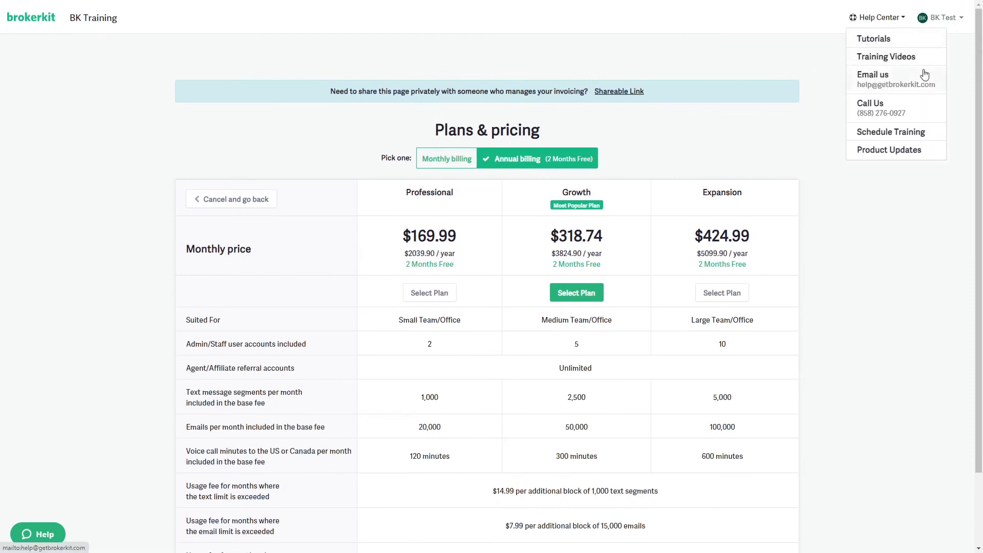